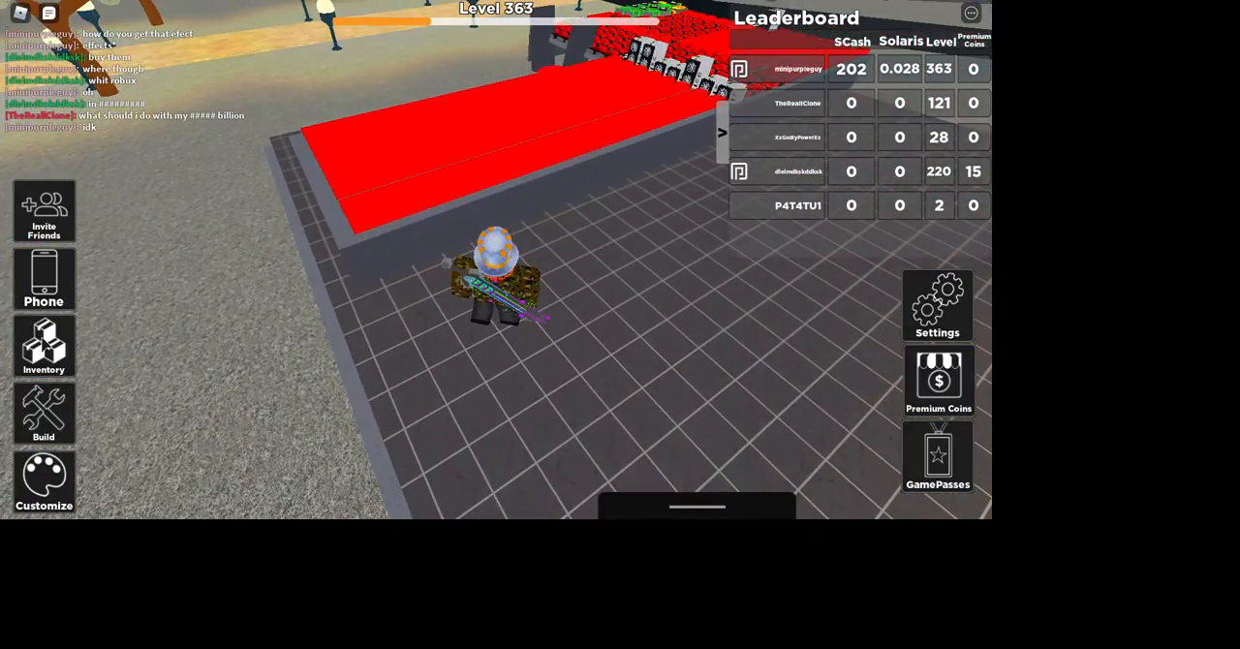
- Review owned items, enter building mode and place tables (price 50) along the base wall
left_click(43, 345)
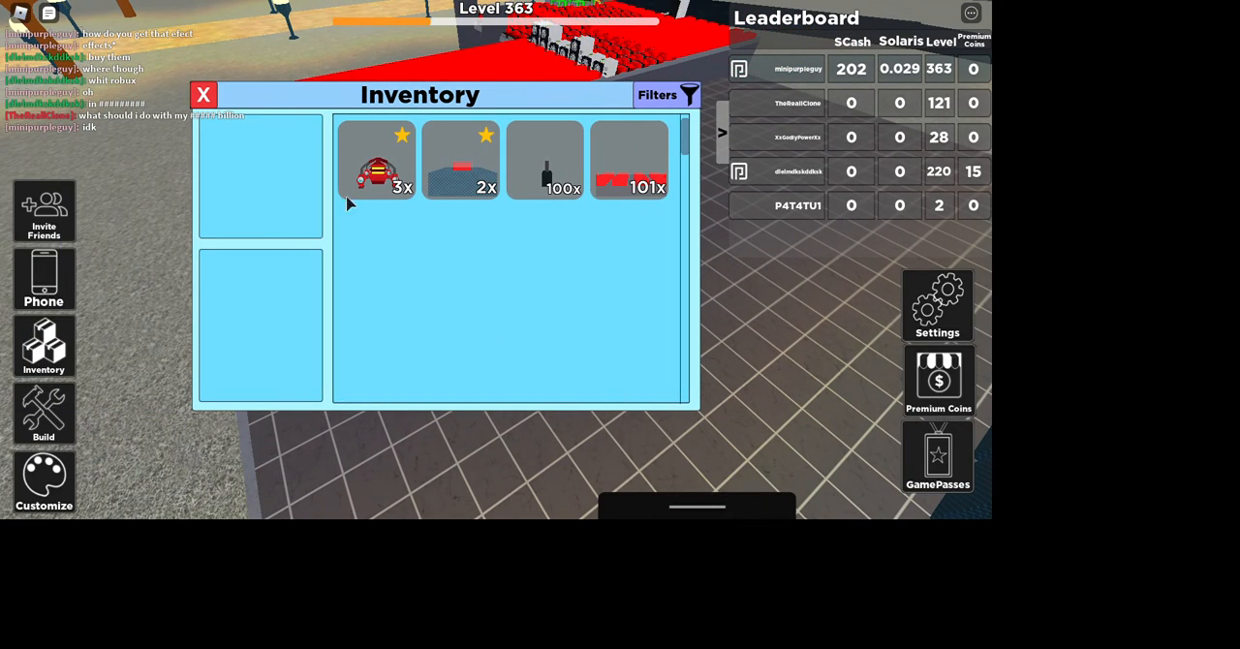
mouse_move(310, 209)
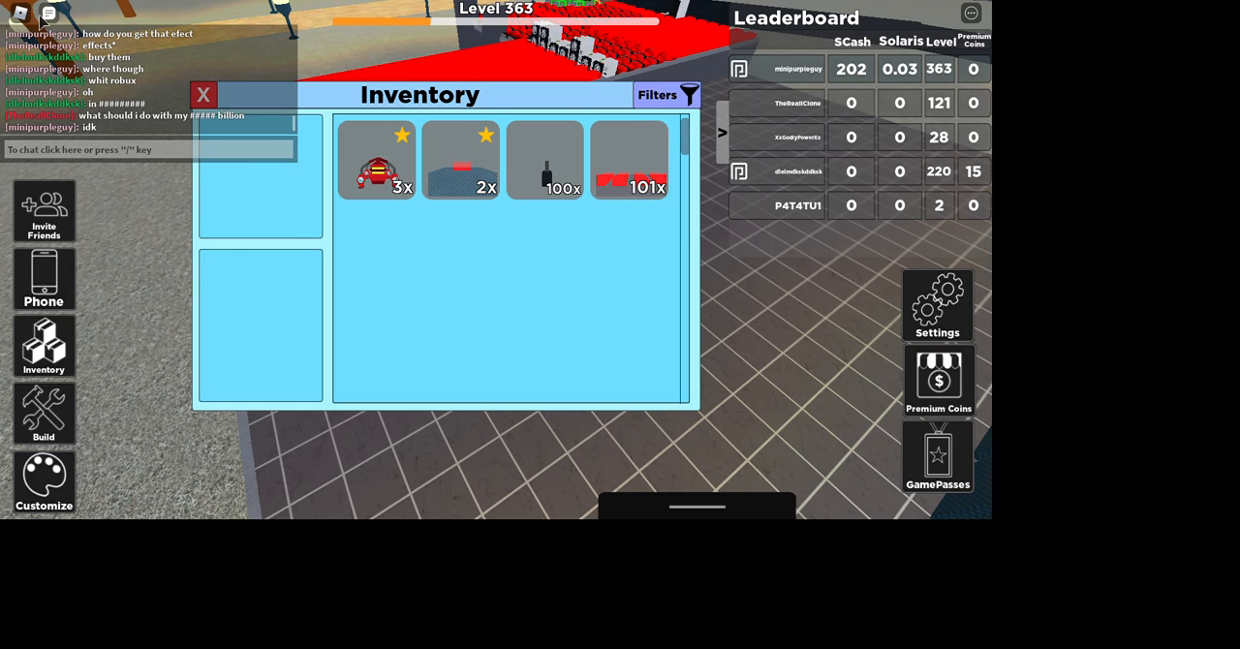
left_click(201, 93)
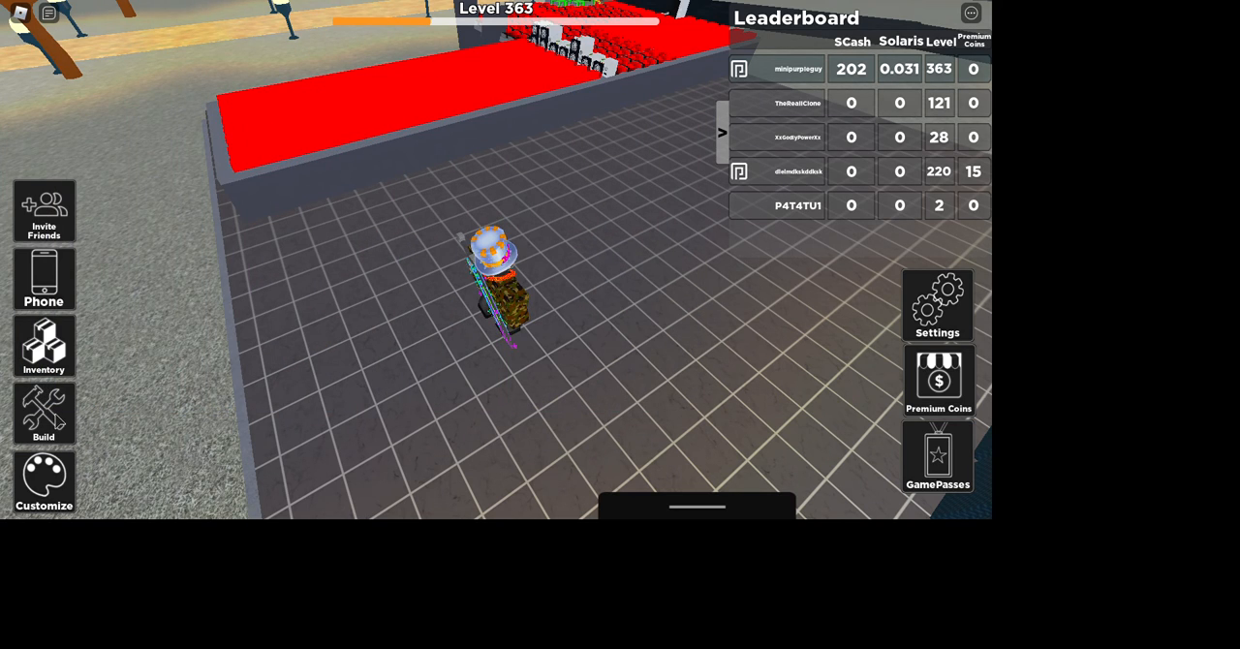
left_click(43, 413)
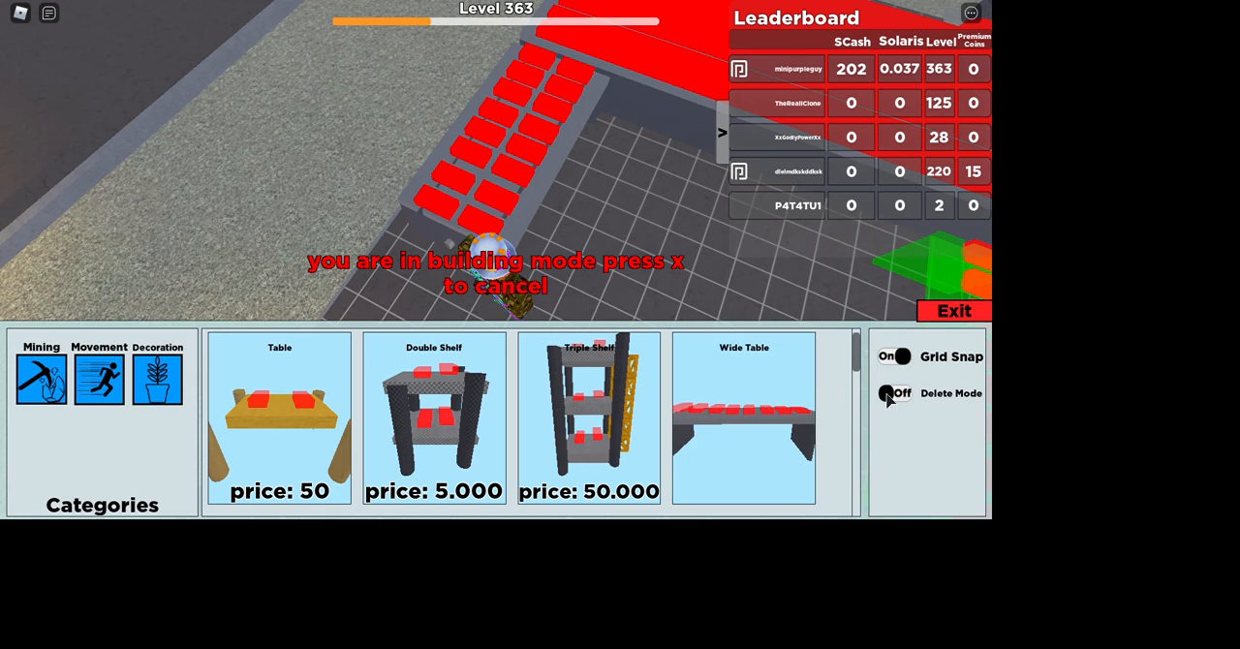
left_click(895, 394)
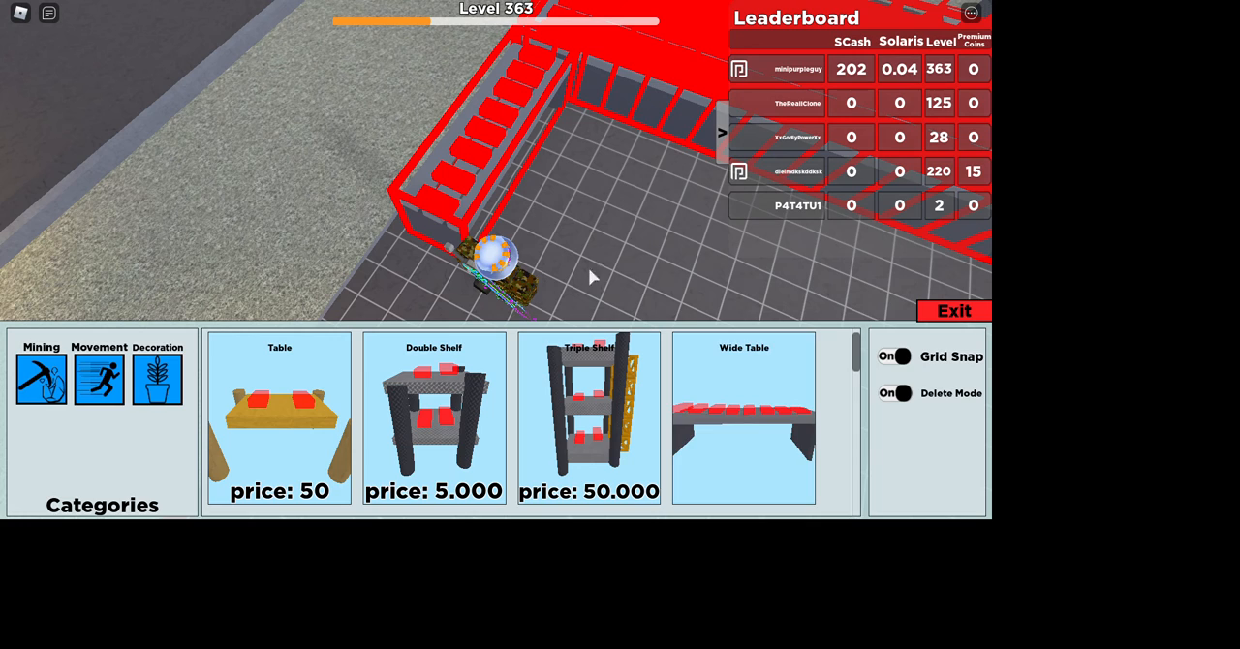
left_click(895, 393)
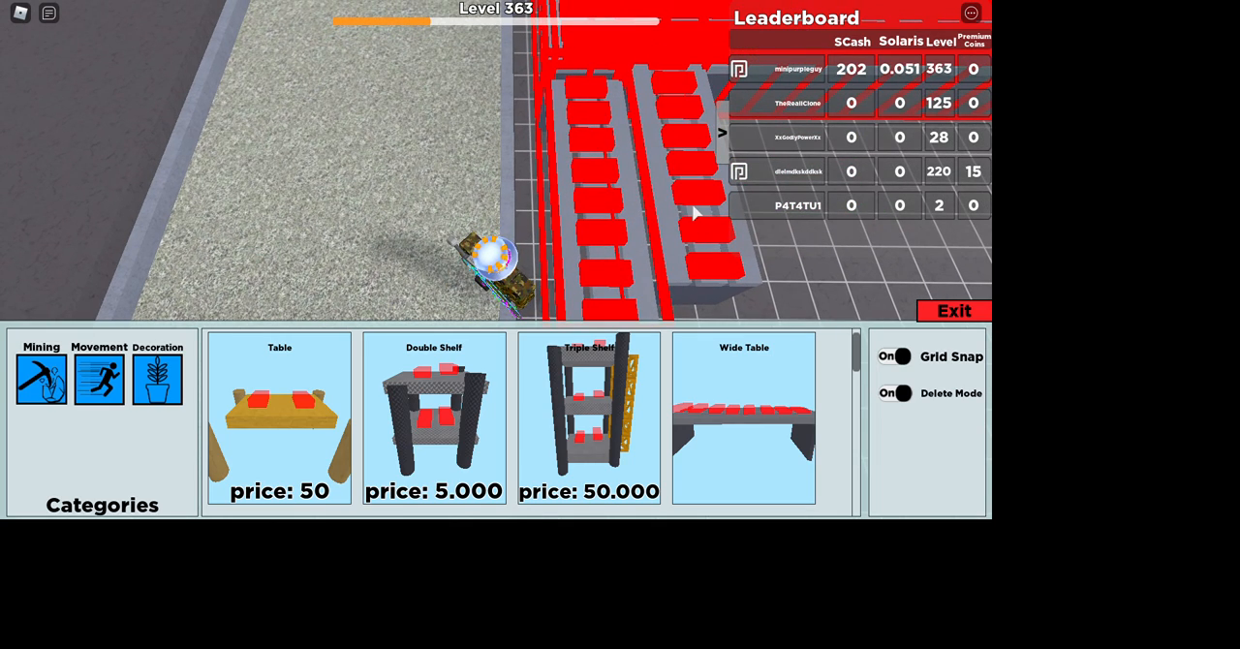
- Check a table's empty Change Card slot, close it and place another table in the row
left_click(895, 392)
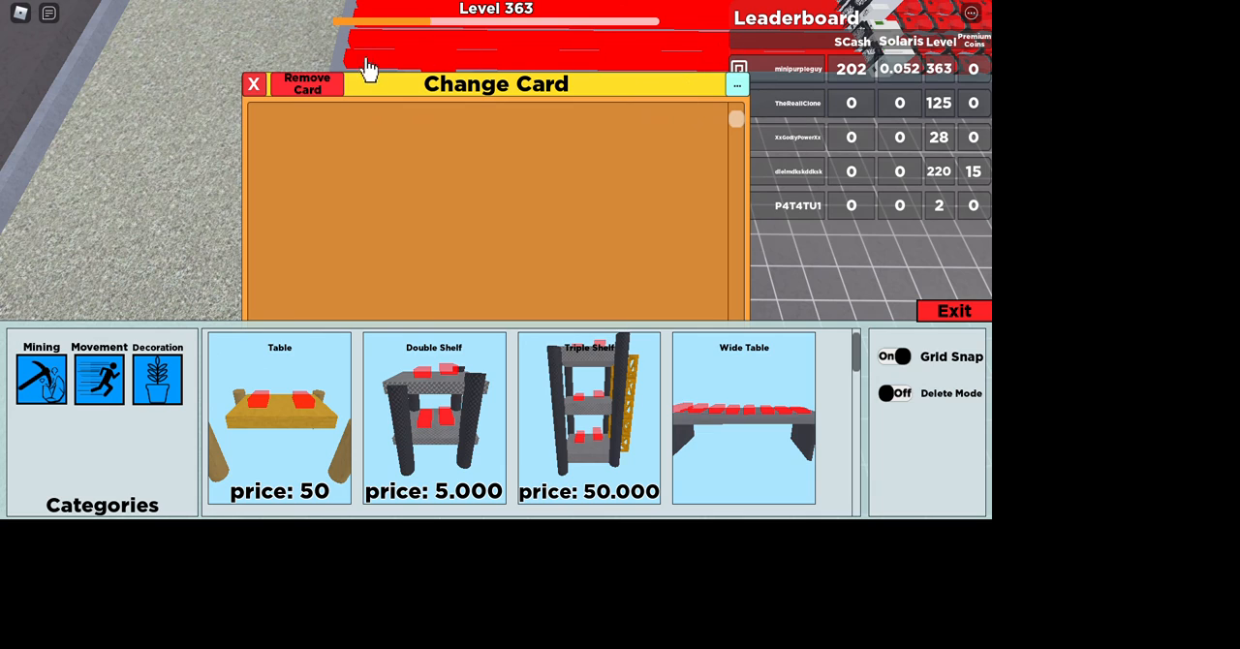
left_click(254, 83)
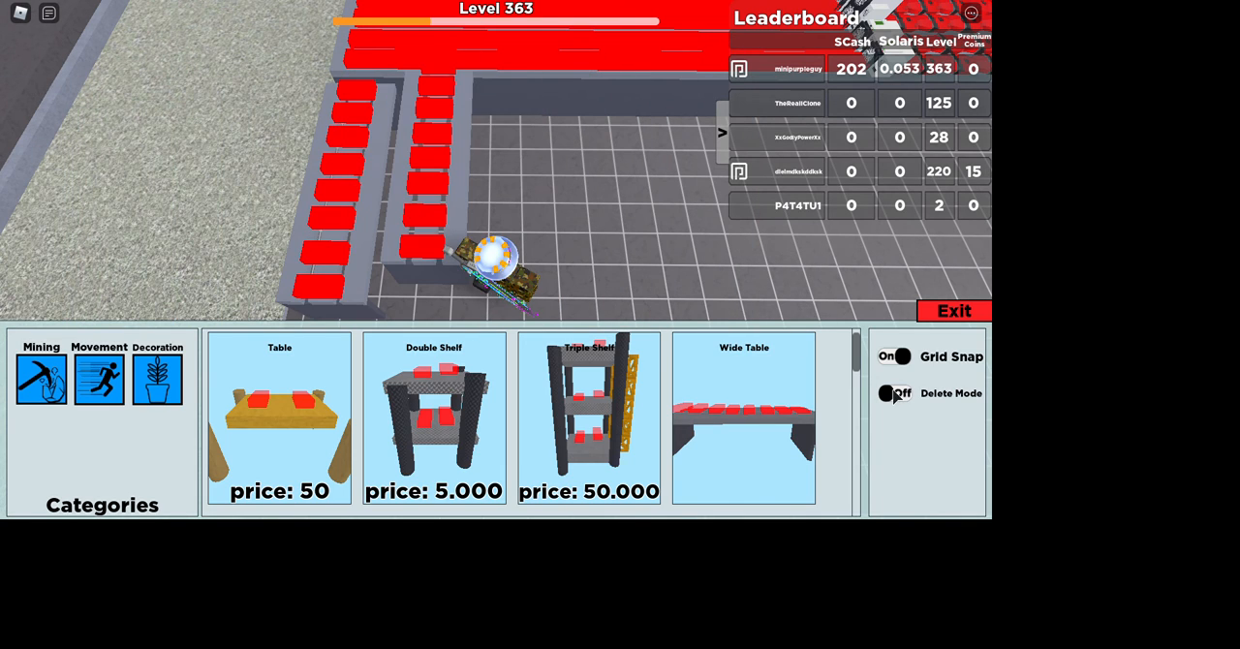
left_click(895, 393)
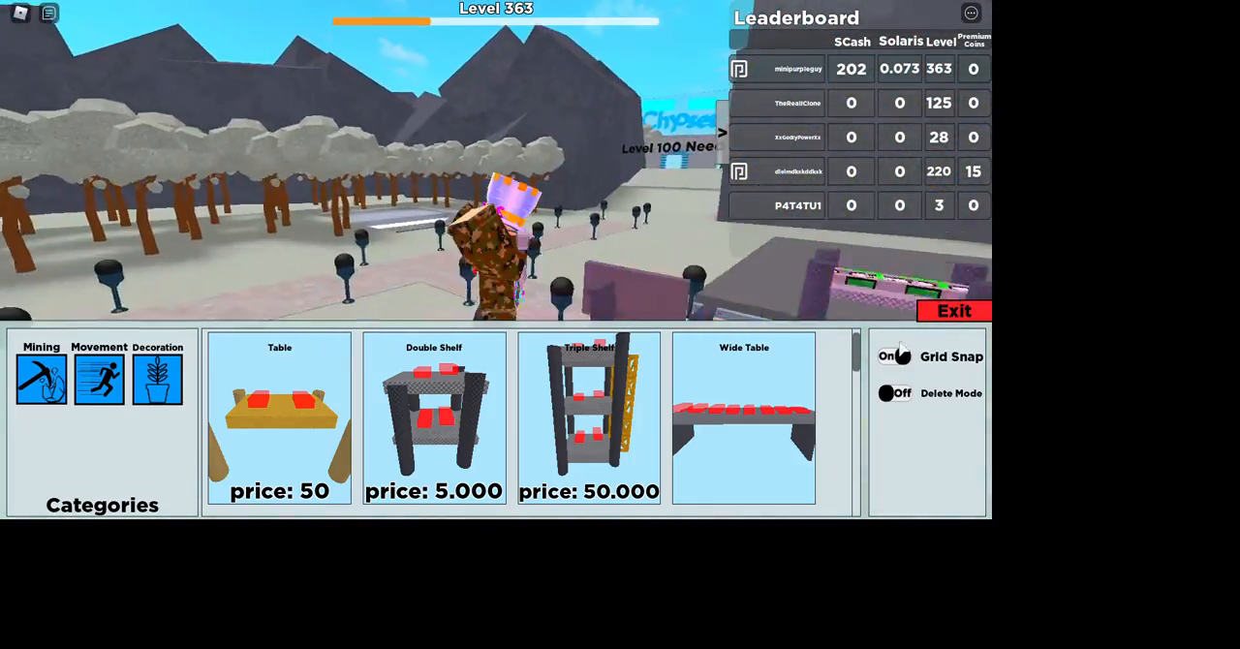
- Leave building mode and walk to the exchanger machines
left_click(953, 310)
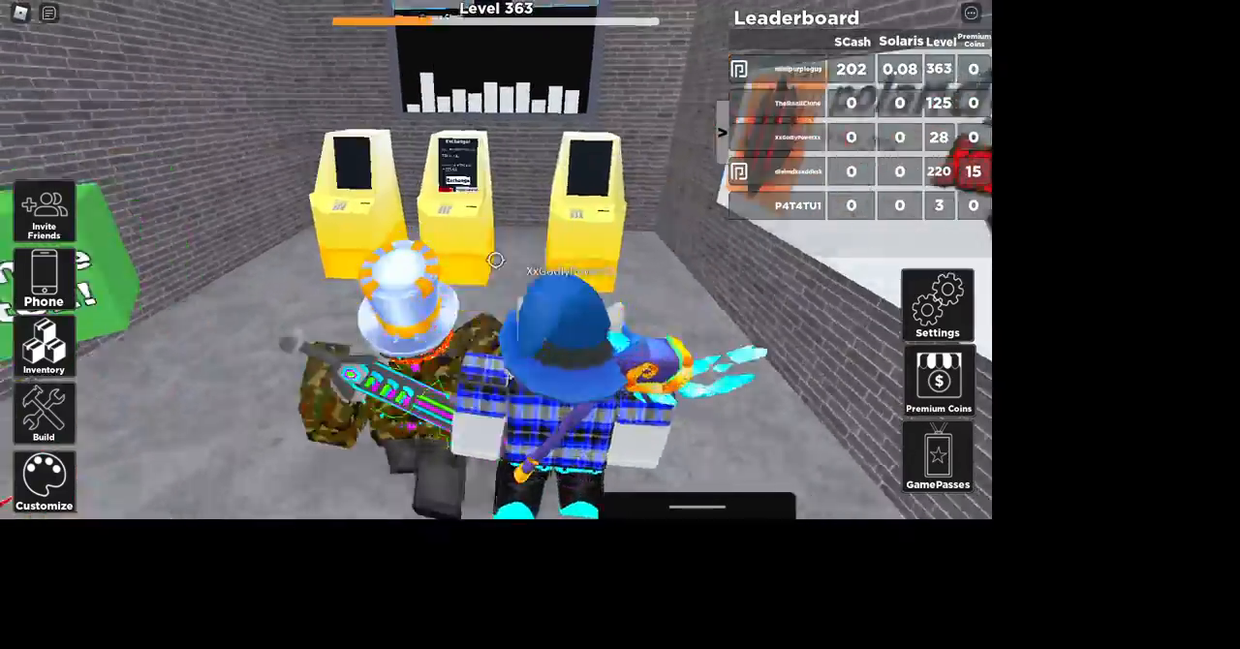
- Use the exchanger, switch it to Solaris and exchange the balance, raising SCash to 537
left_click(445, 184)
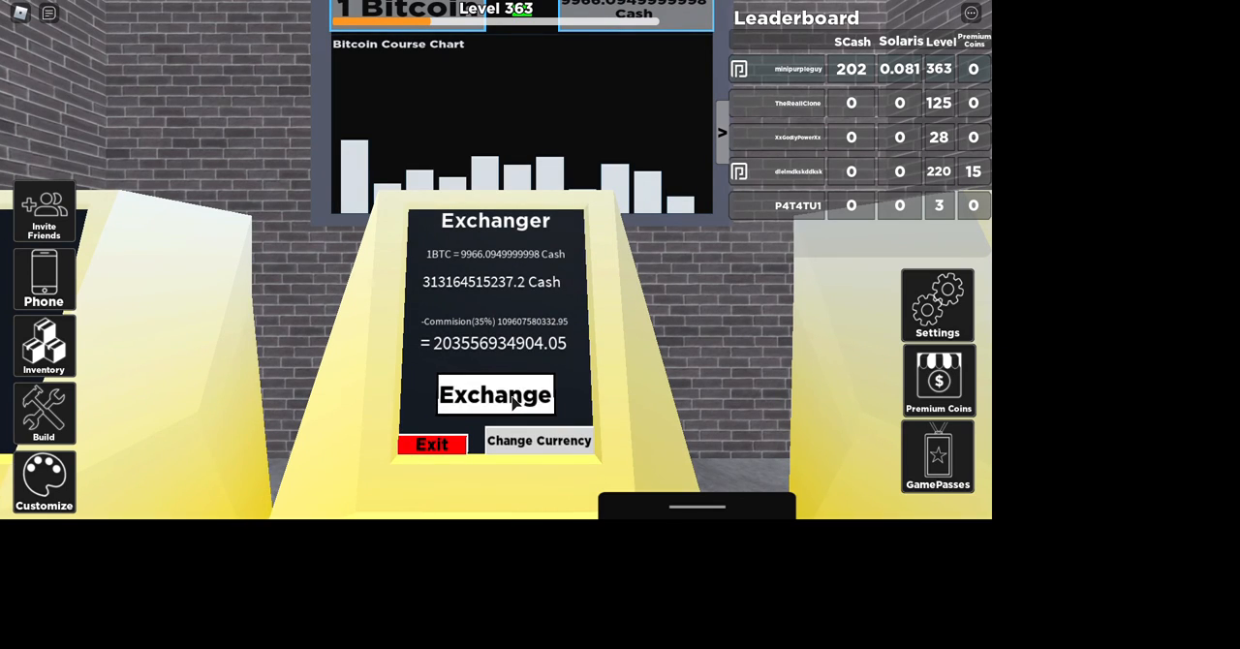
left_click(538, 441)
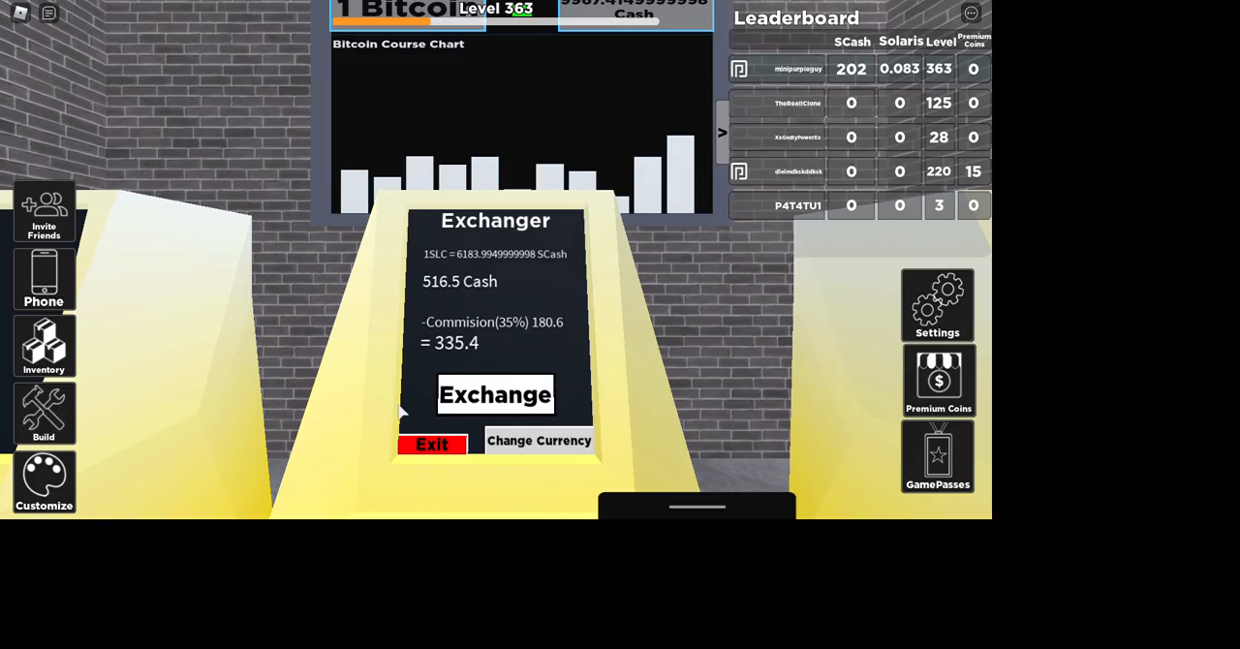
left_click(496, 395)
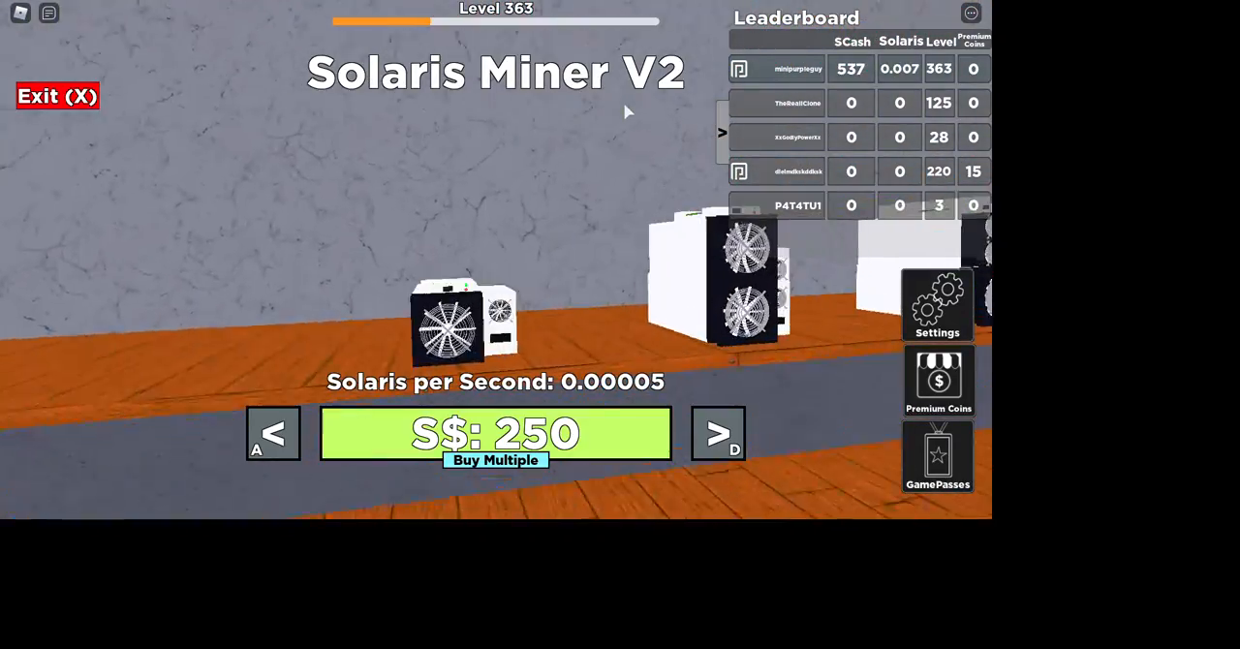
- Buy Solaris Miner V2 units at S$250, then browse the Optix cards and attempt the Optix 350 Card with 37 SCash
left_click(496, 432)
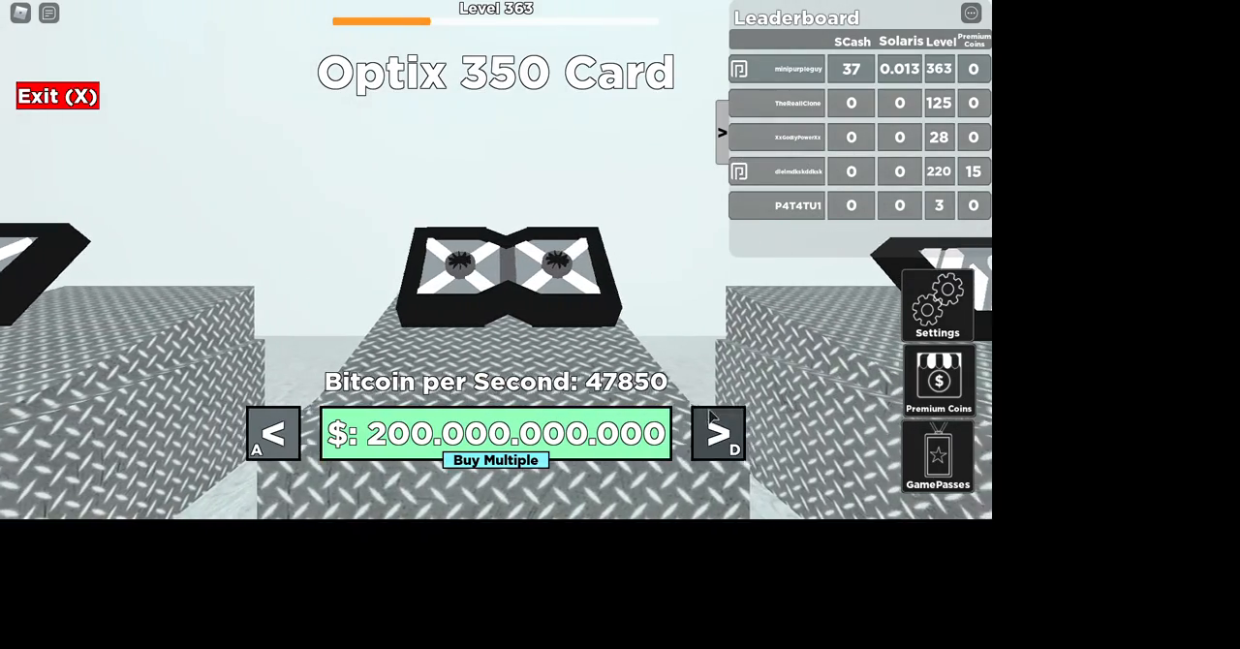
left_click(717, 433)
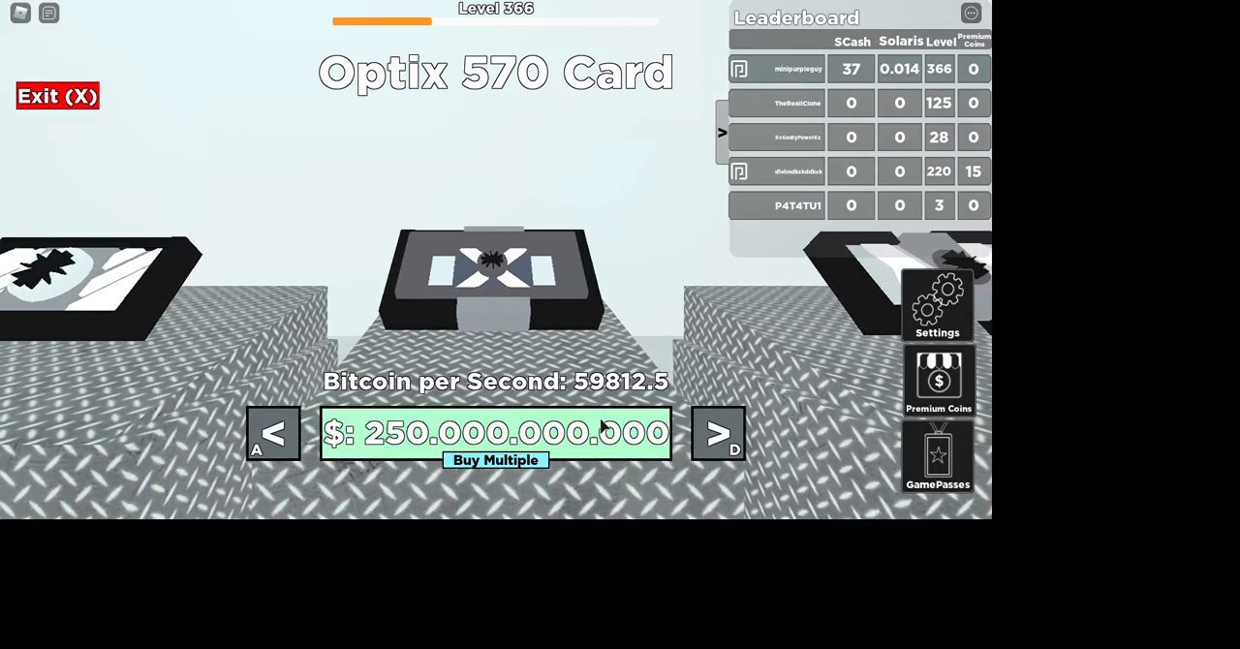
left_click(273, 432)
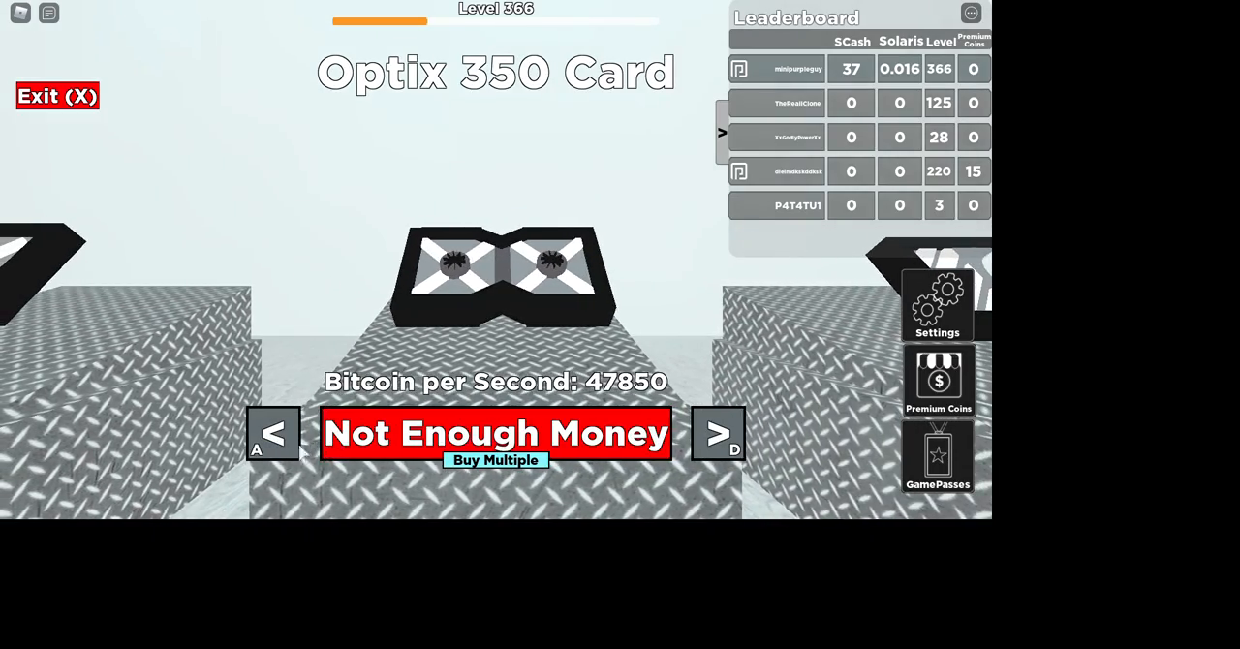
left_click(58, 95)
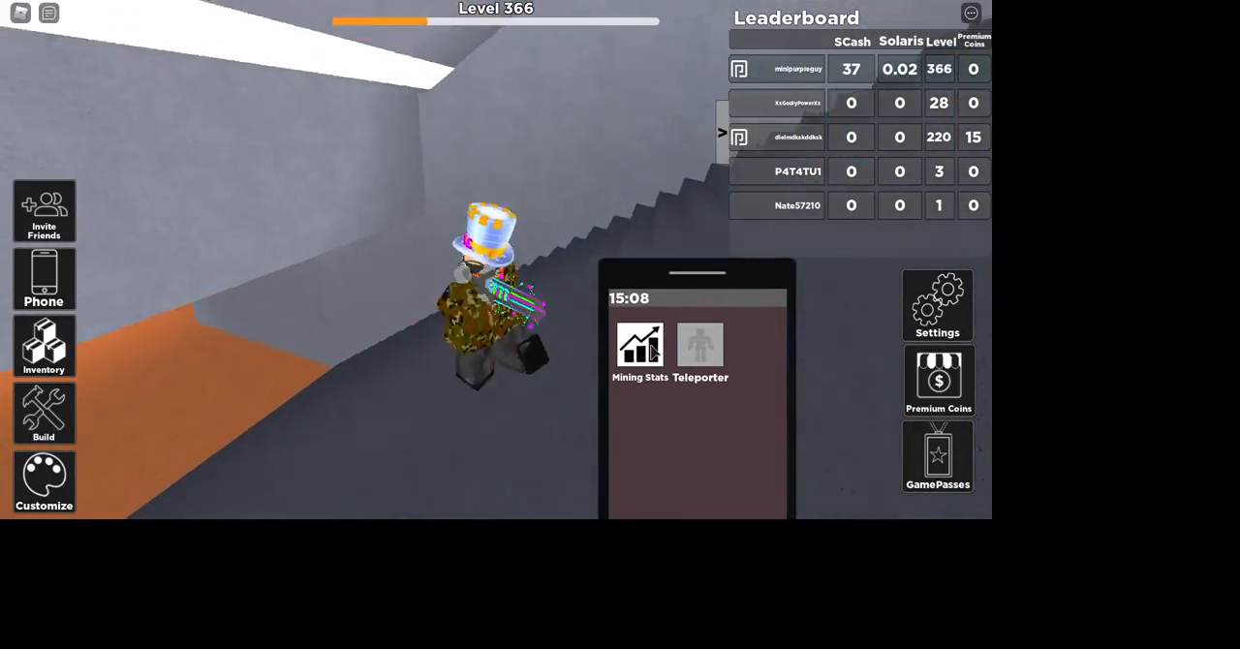
- Leave the shop and bring up the in-game phone with Mining Stats and Teleporter apps
left_click(639, 347)
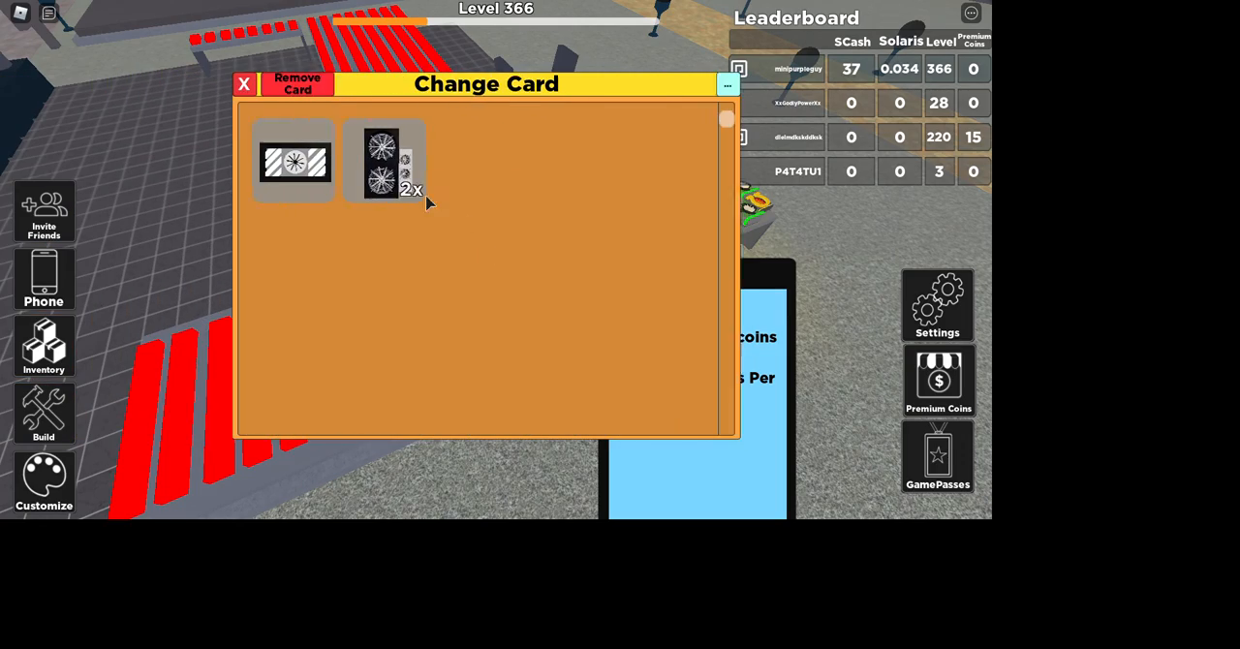
- Install both owned mining cards on base tables so Bitcoin and Solaris mine per second
left_click(244, 85)
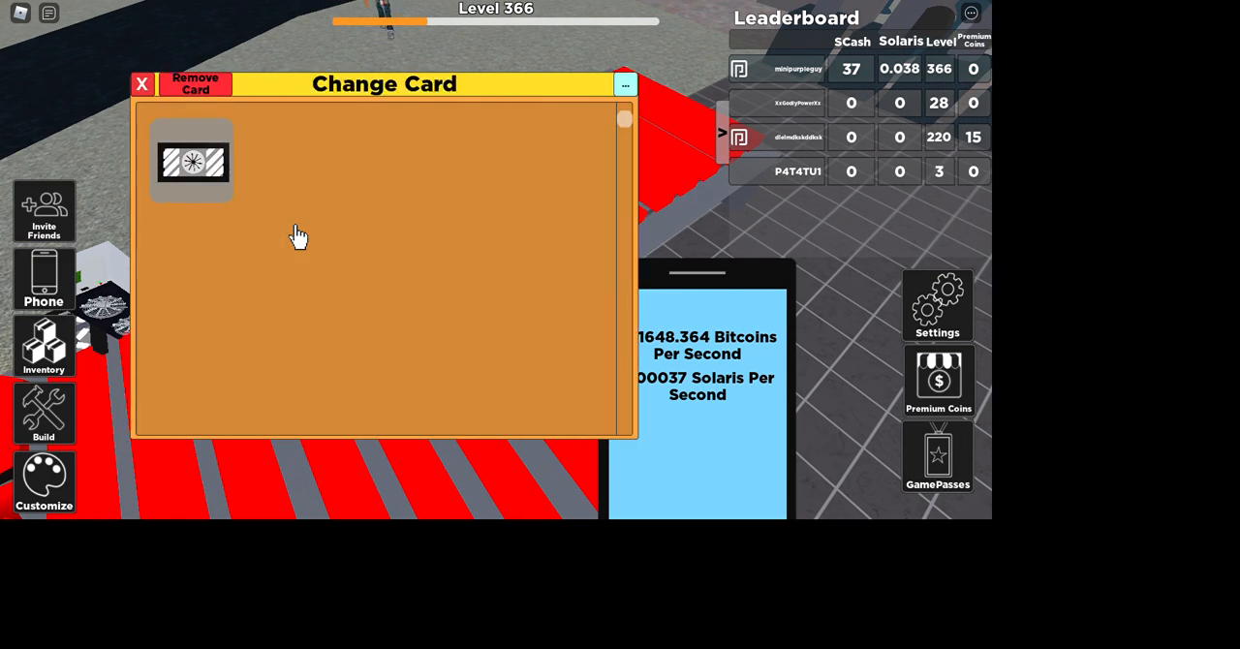
left_click(142, 84)
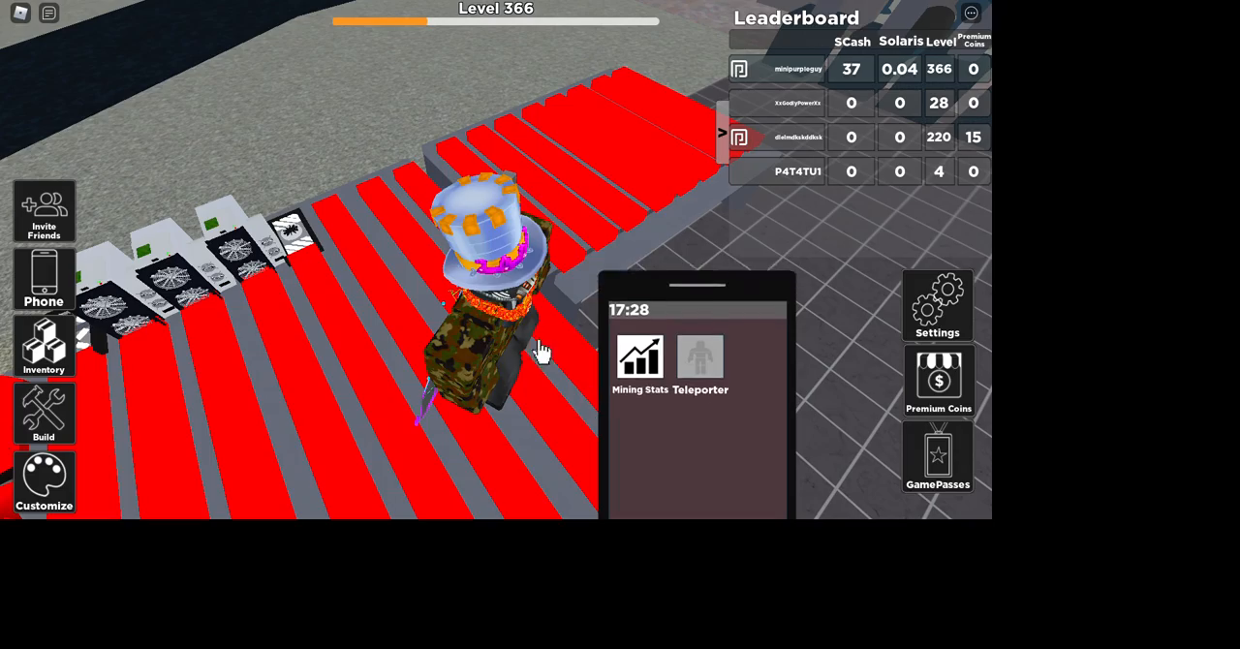
left_click(639, 358)
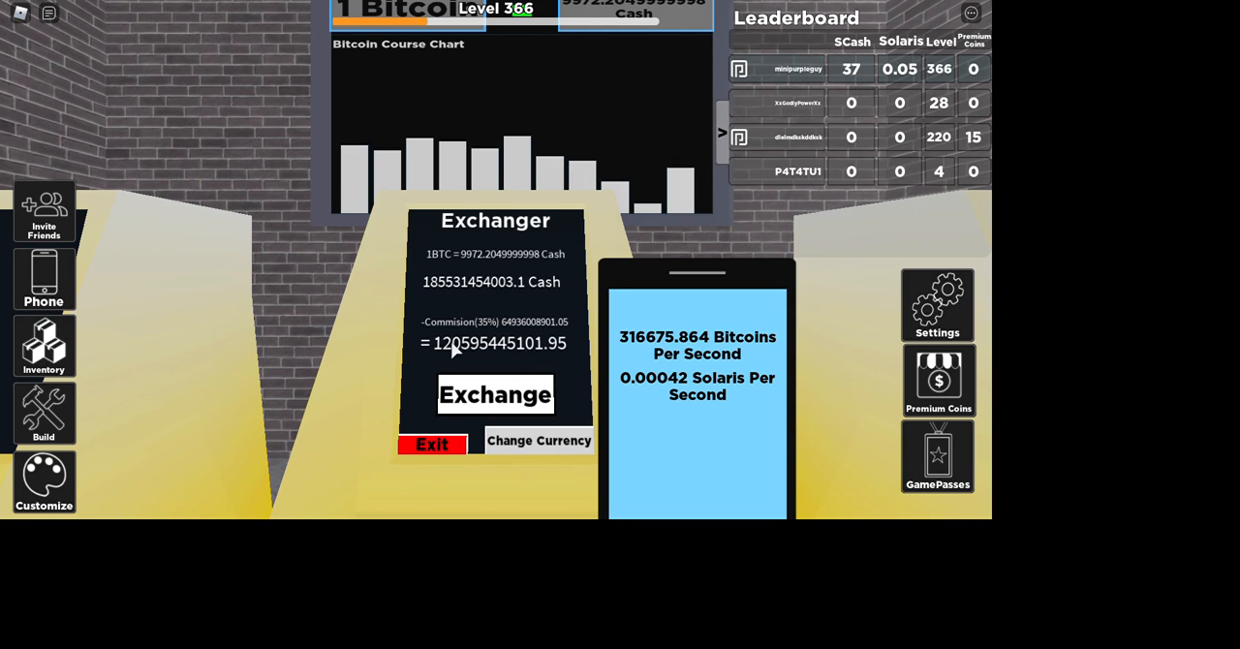
- Exchange the Solaris balance for cash, bringing SCash to 253, and leave the exchanger
left_click(495, 395)
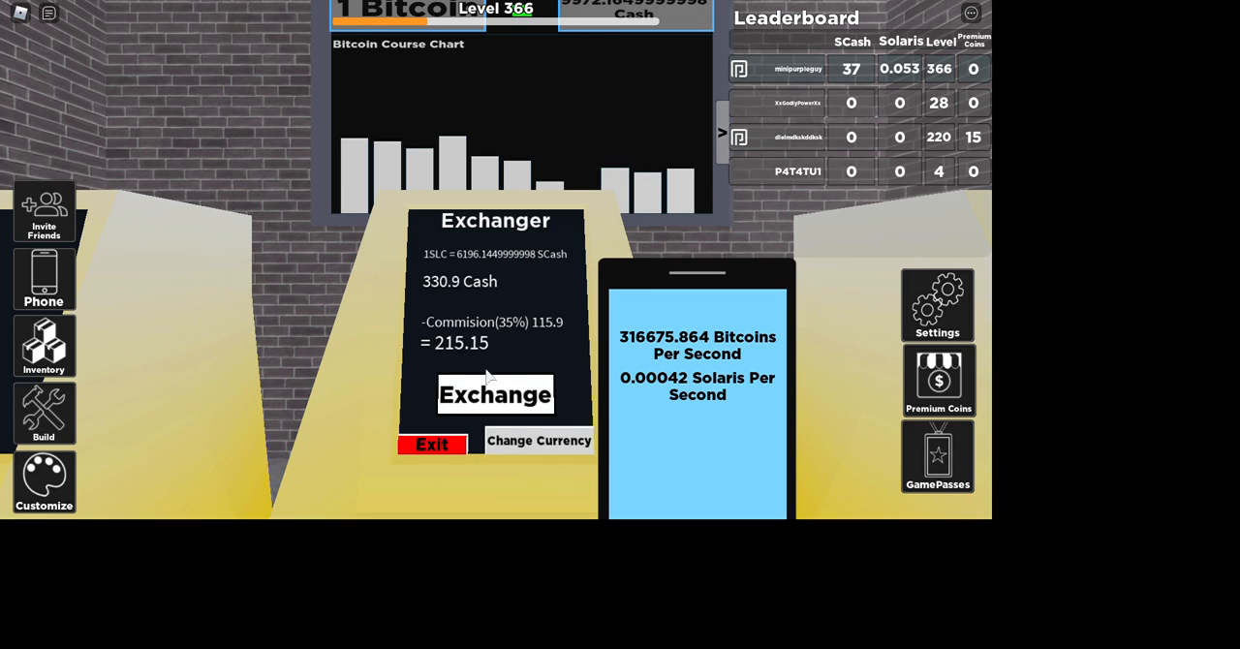
left_click(496, 395)
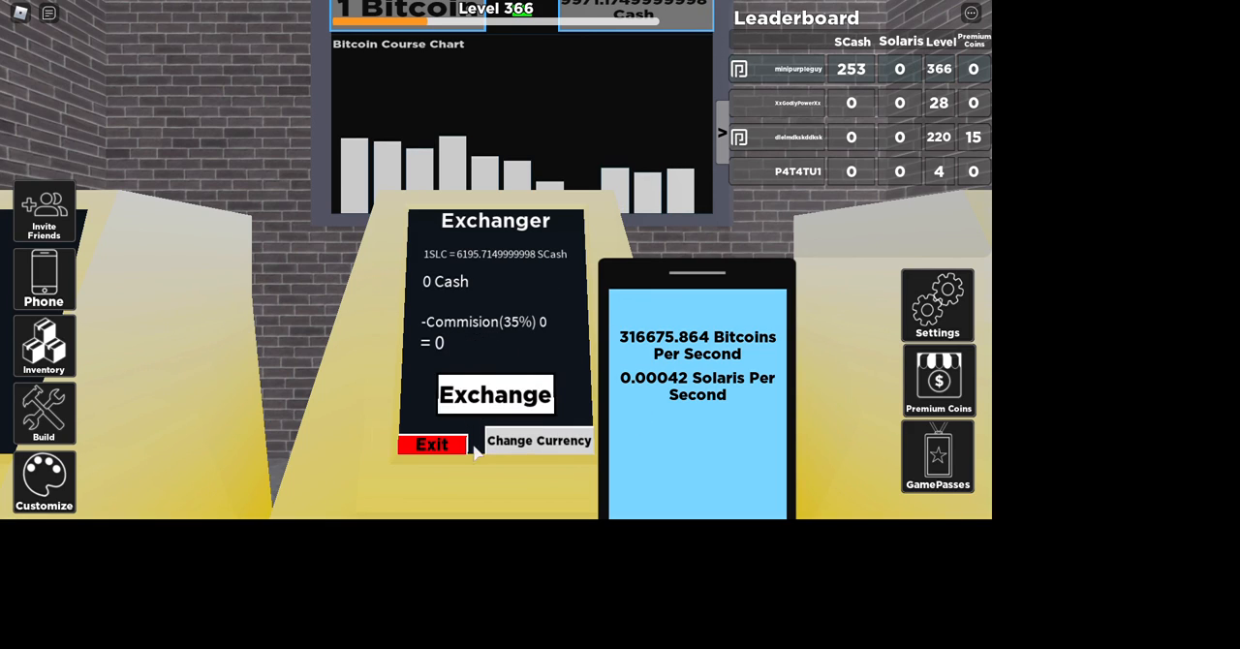
left_click(430, 446)
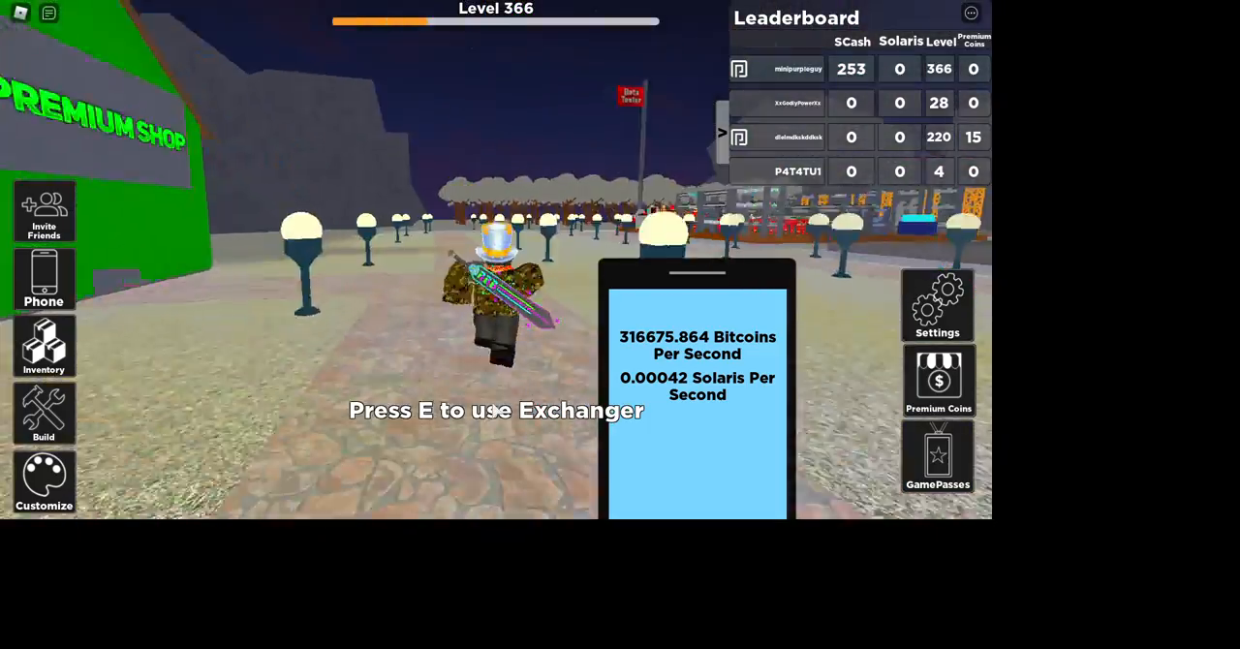